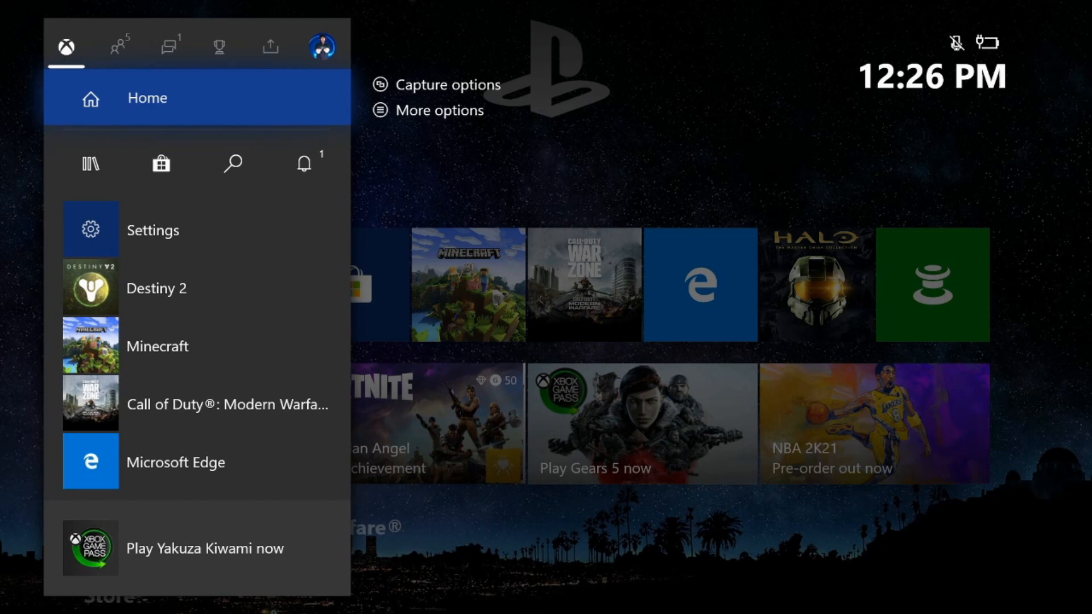
- Reach Network settings from the guide via Profile & system and Settings
{"action": "left_click", "coordinate": [321, 47]}
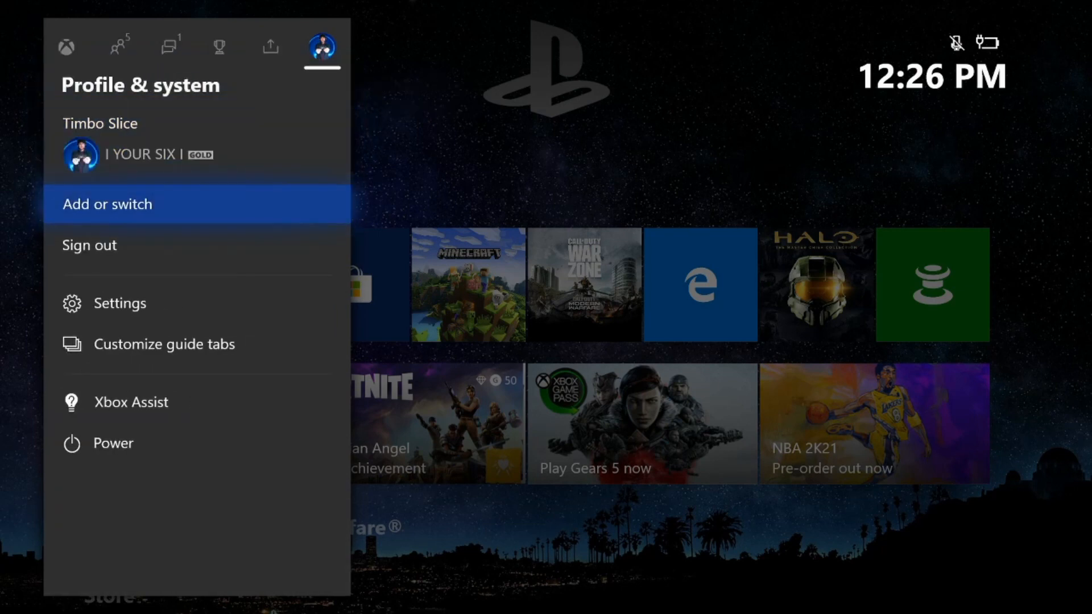
{"action": "left_click", "coordinate": [119, 303]}
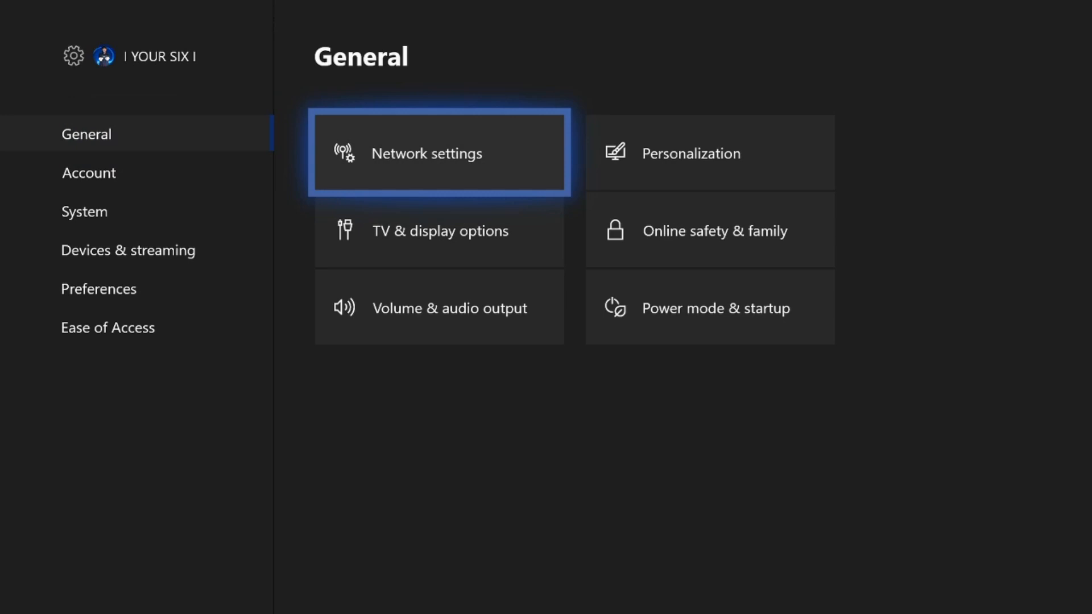
{"action": "left_click", "coordinate": [426, 153]}
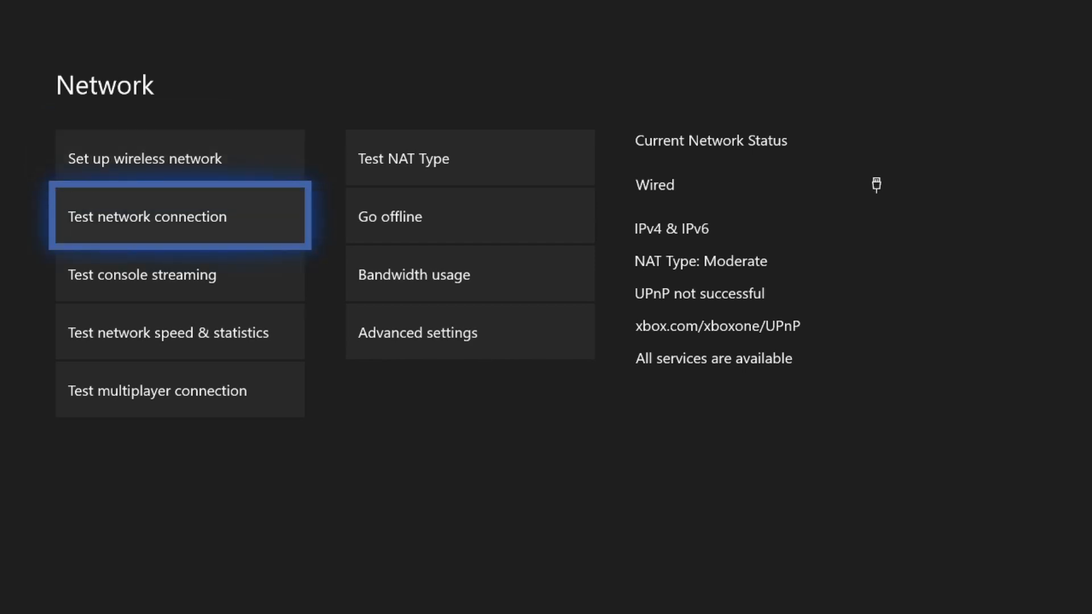
- Run Test network connection and dismiss the 'It's all good' result with Continue
{"action": "left_click", "coordinate": [178, 216]}
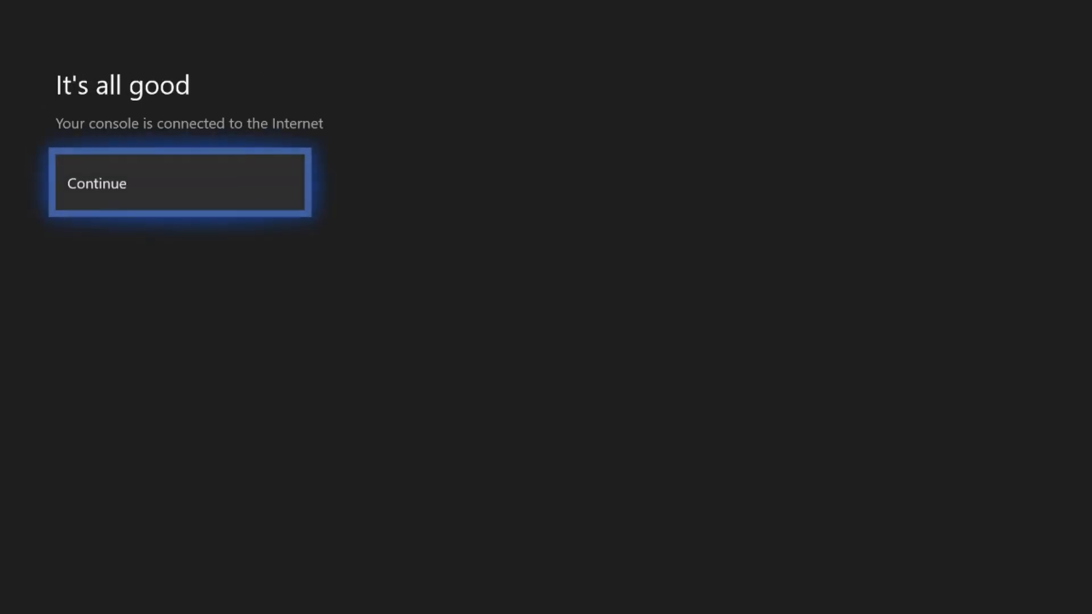
{"action": "left_click", "coordinate": [180, 182]}
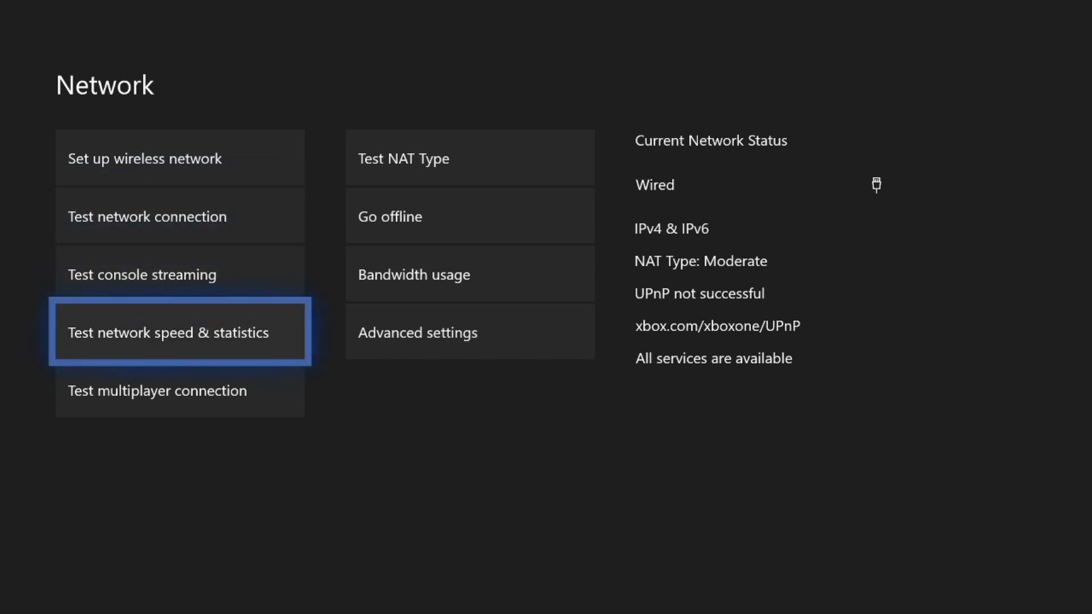
- Start Test network speed & statistics so the connection check begins
{"action": "left_click", "coordinate": [179, 332]}
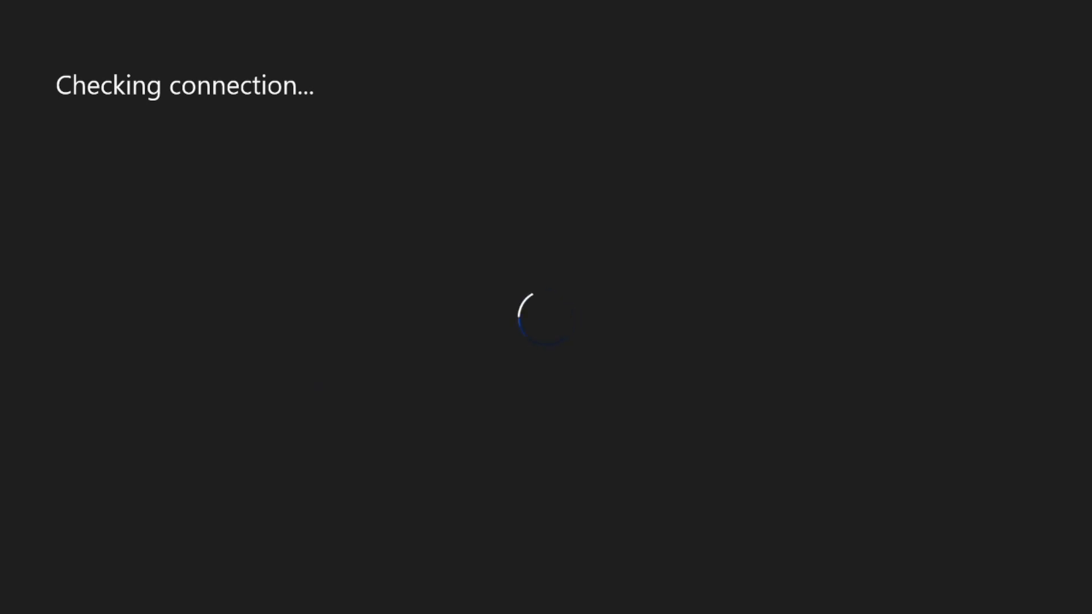